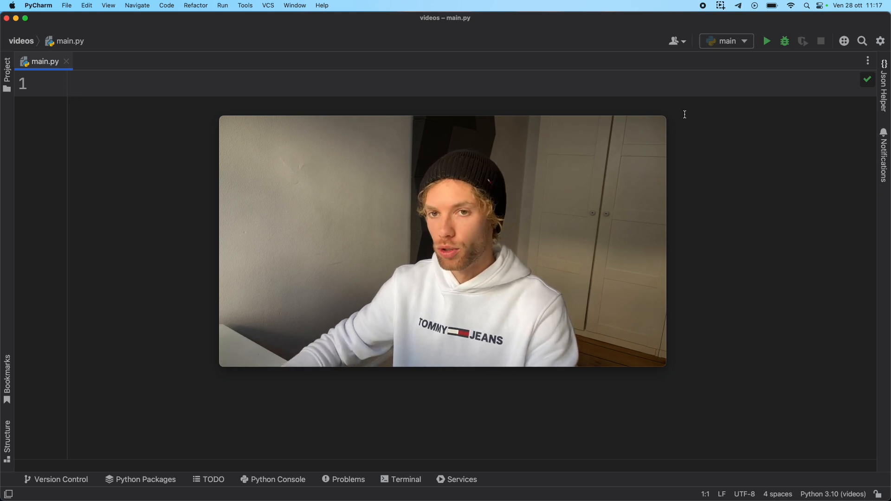
# Write the signature def start_program(data: dict): accepting dict from completion
pyautogui.write('def star')
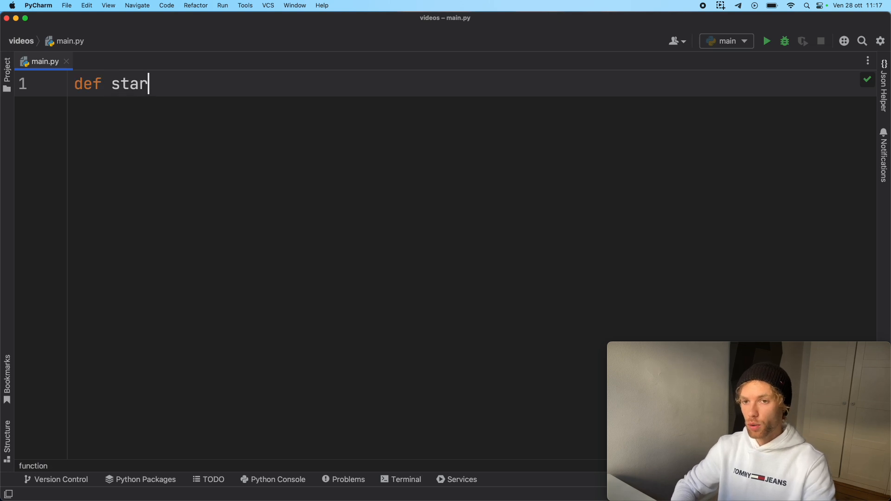
pyautogui.write('t_p')
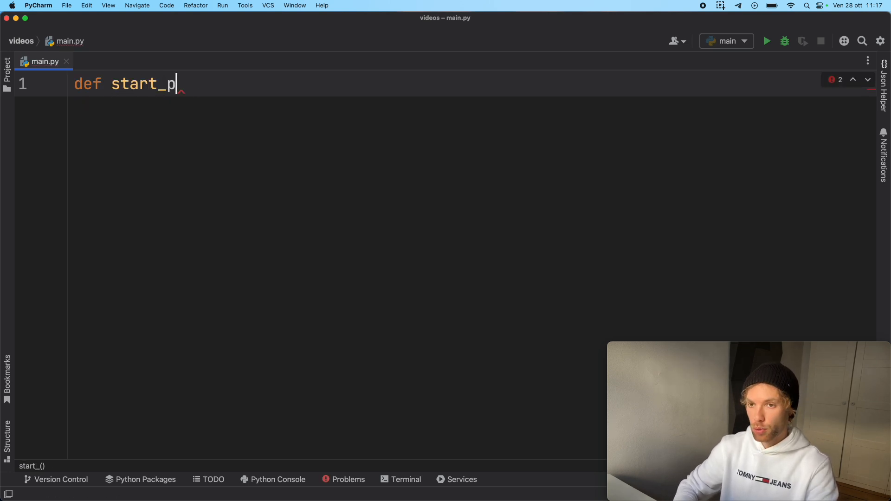
pyautogui.write('rogram')
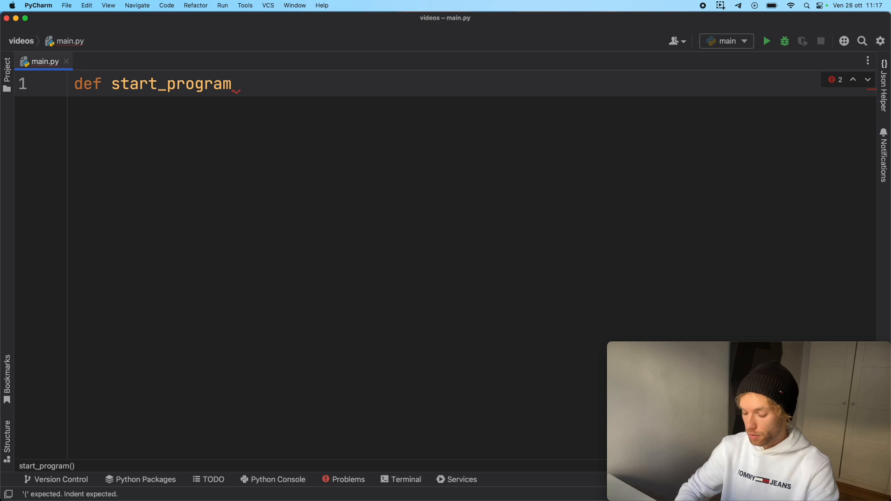
pyautogui.write('(data: d')
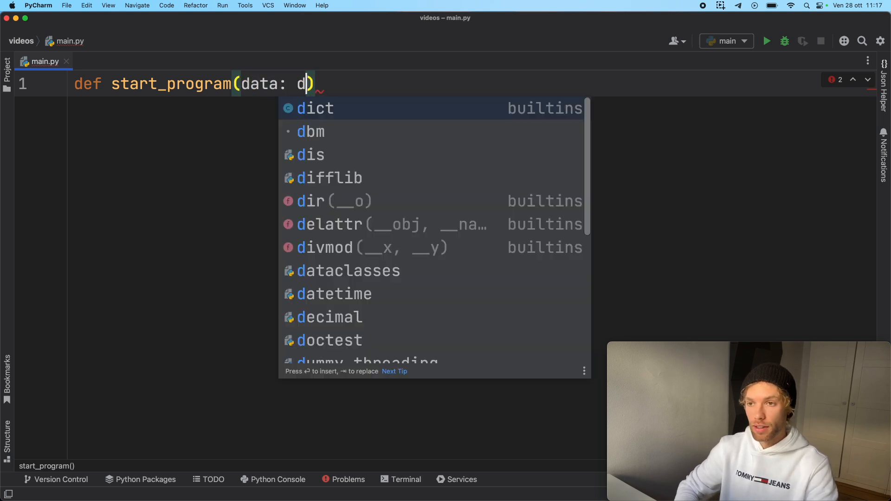
pyautogui.press('enter')
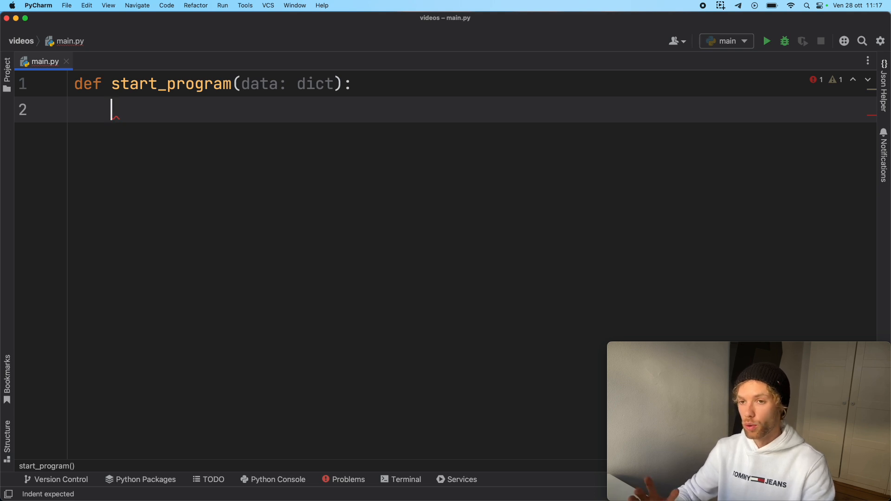
# Add assert isinstance(data, dict), 'Invalid JSON' as the first line of the body
pyautogui.write('assert')
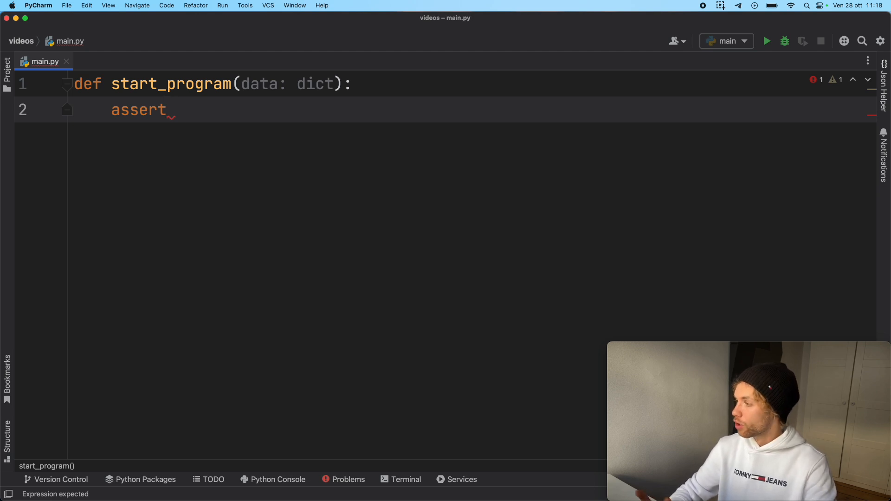
pyautogui.write('isinstance(')
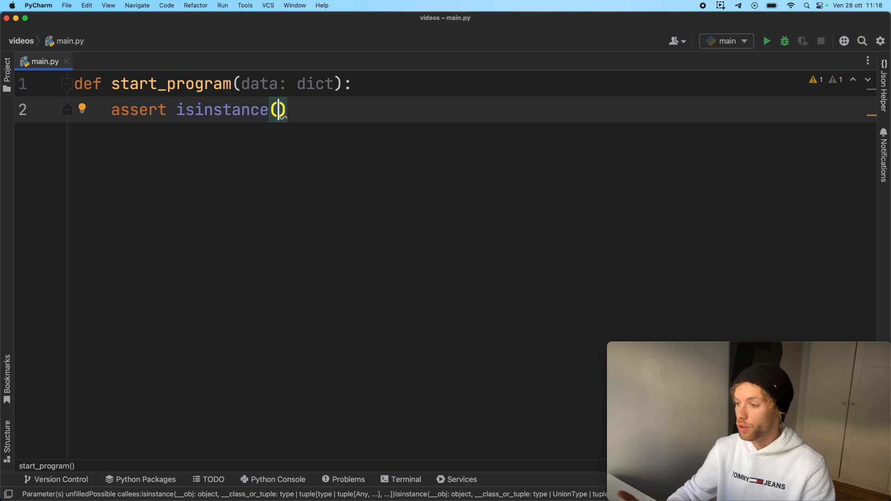
pyautogui.write('dat')
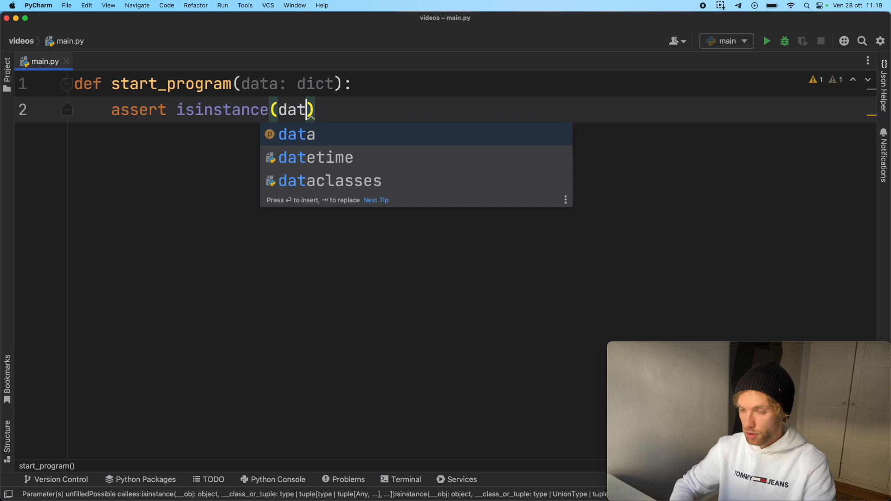
pyautogui.write('a, d')
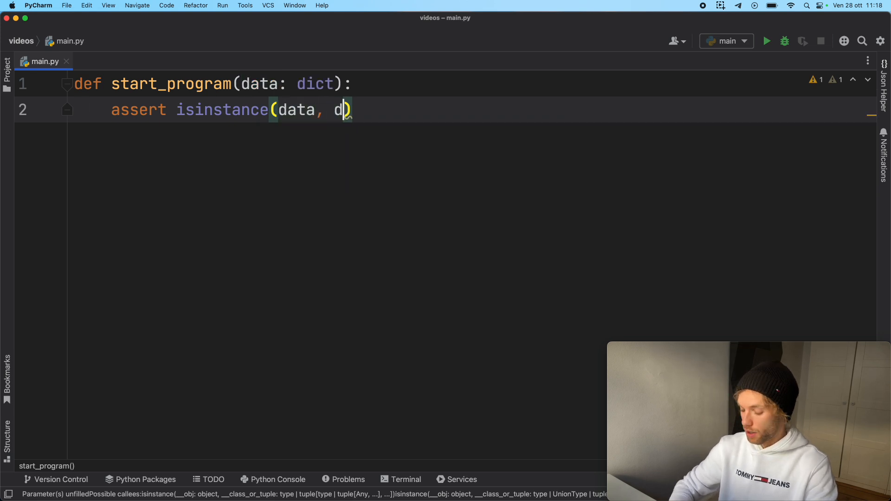
pyautogui.write('ict),')
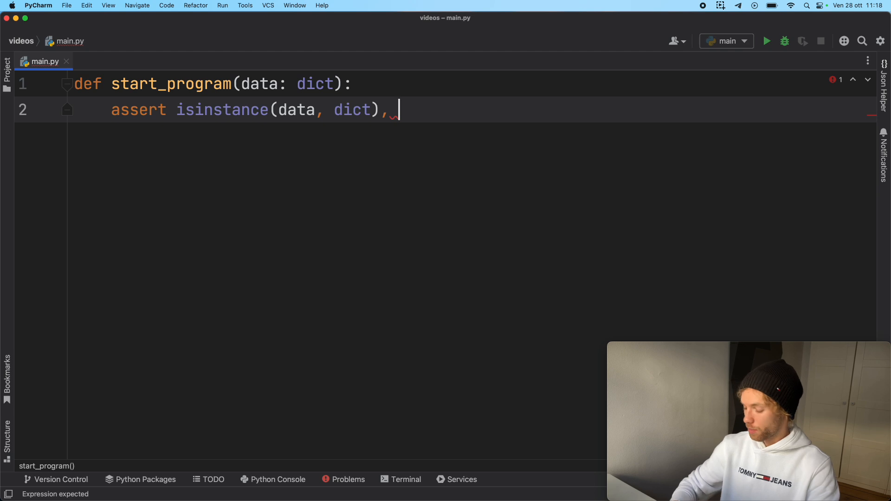
pyautogui.write("'Invalud '")
pyautogui.write('assert')
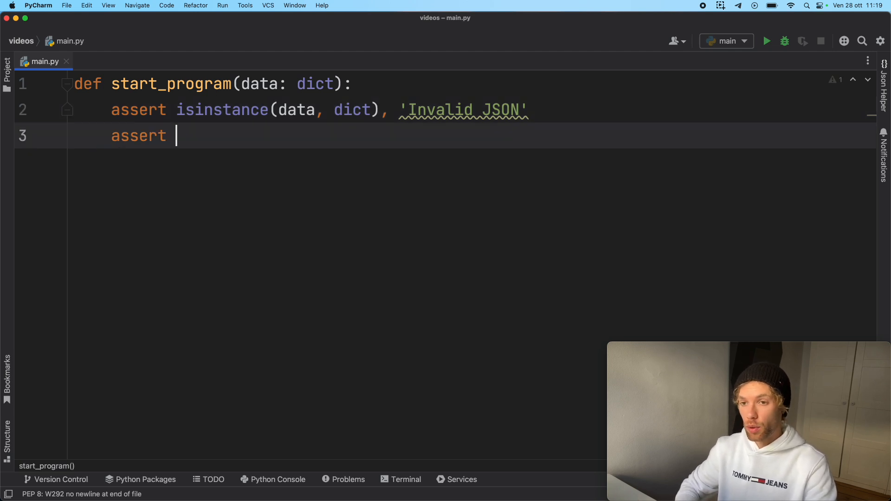
# Add assert data, 'No data found...' and start a new line for a print call
pyautogui.write('_')
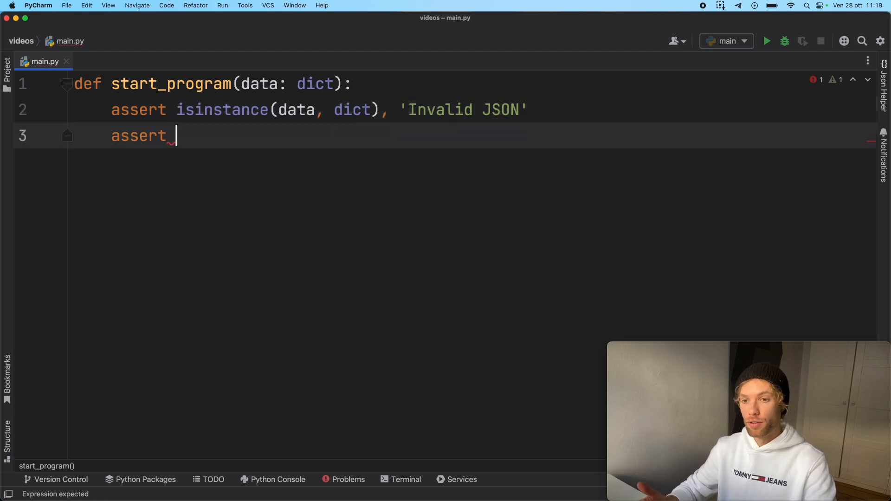
pyautogui.write('data')
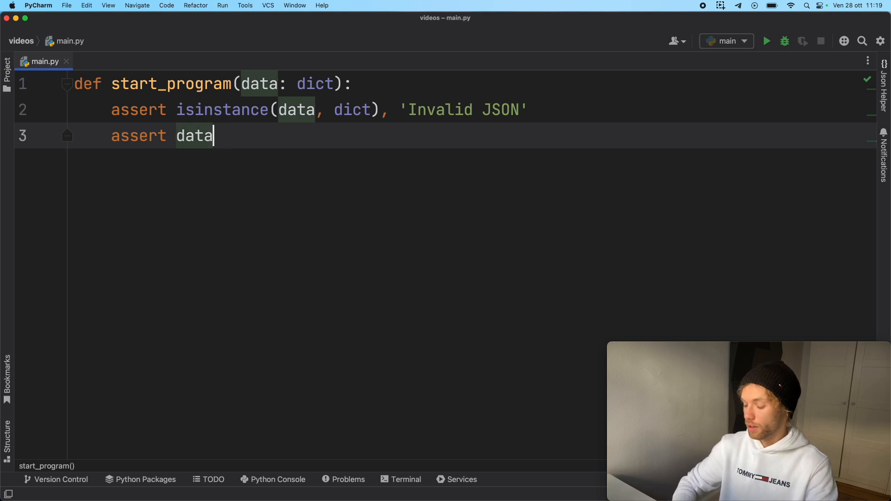
pyautogui.write(", 'No")
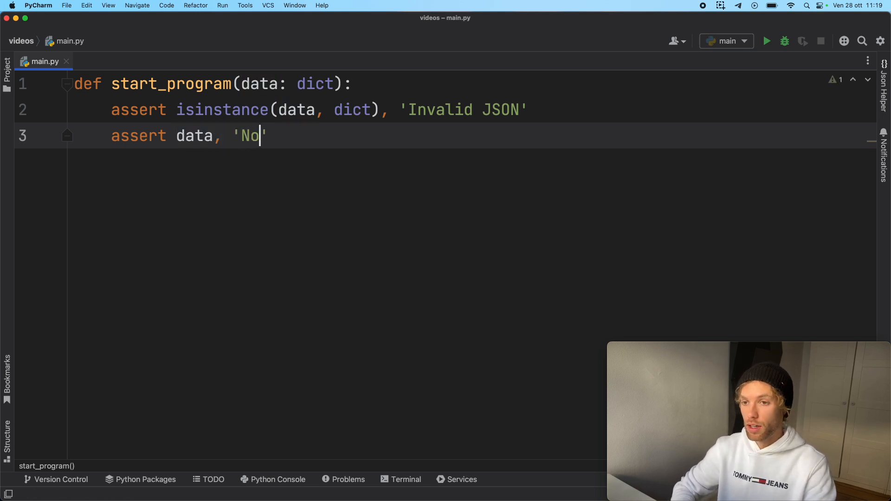
pyautogui.write('data found...')
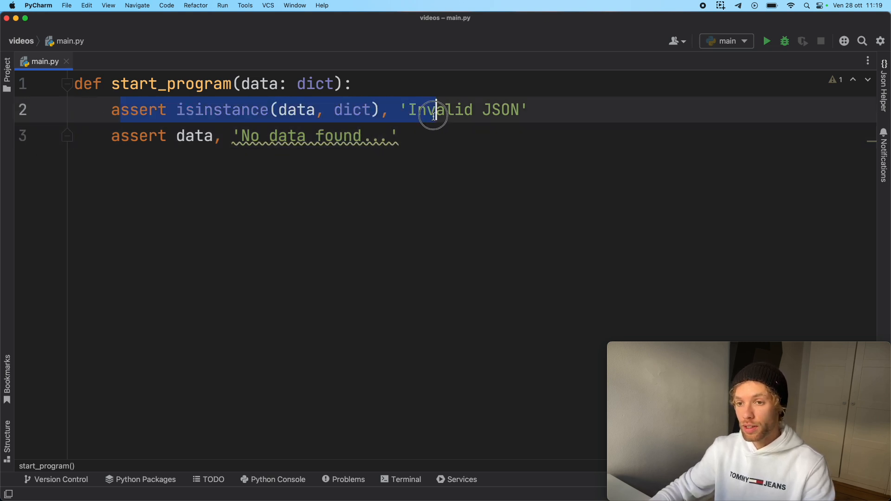
pyautogui.click(398, 135)
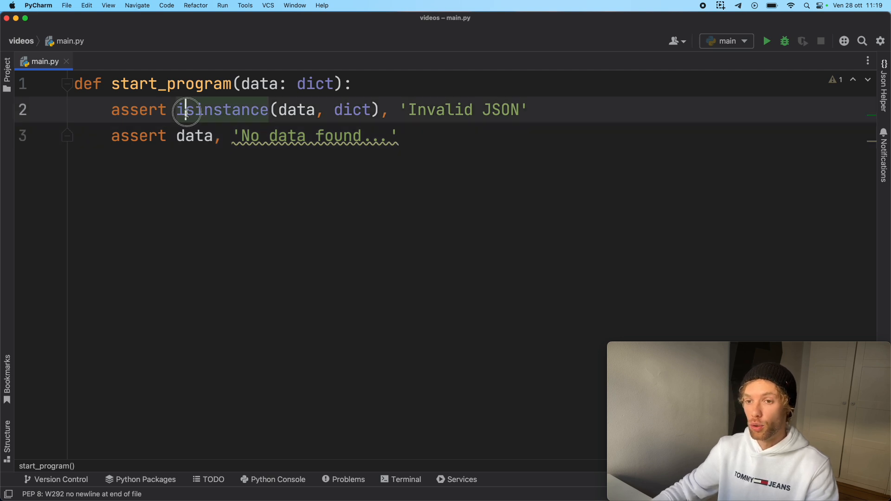
pyautogui.doubleClick(193, 135)
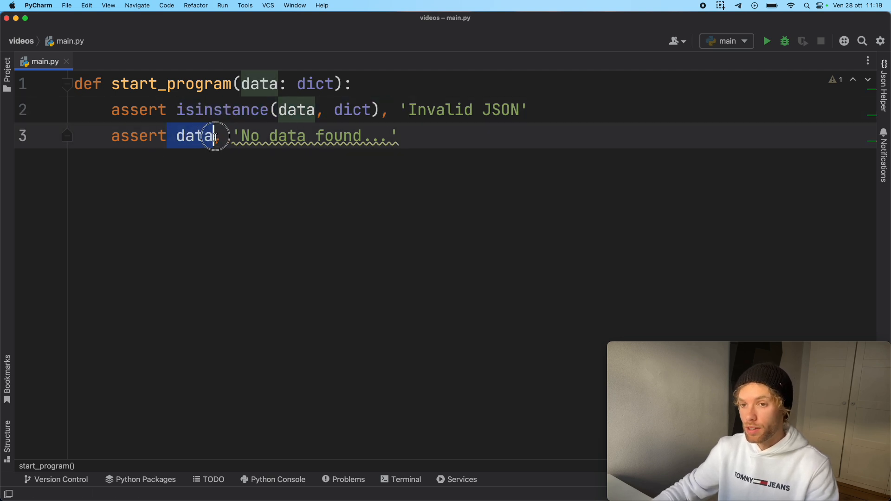
pyautogui.press('enter')
pyautogui.write("print('")
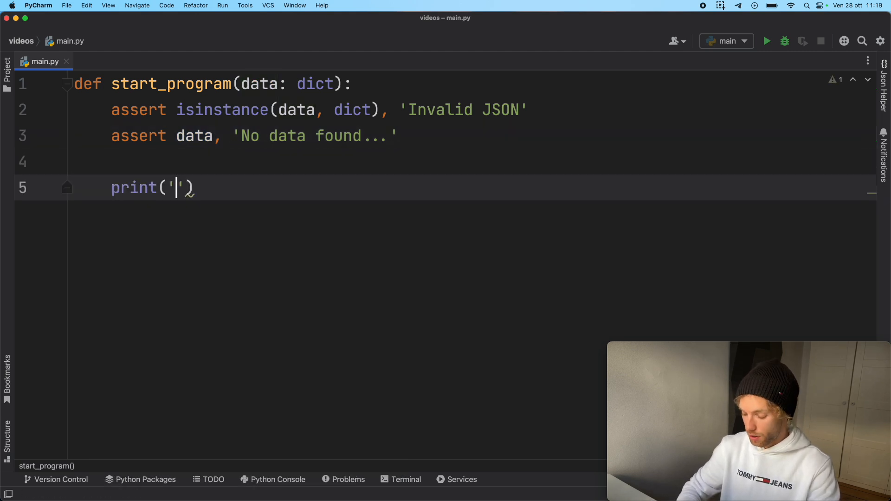
# Finish the function with print('Loaded successfully!')
pyautogui.write('Loaded succ')
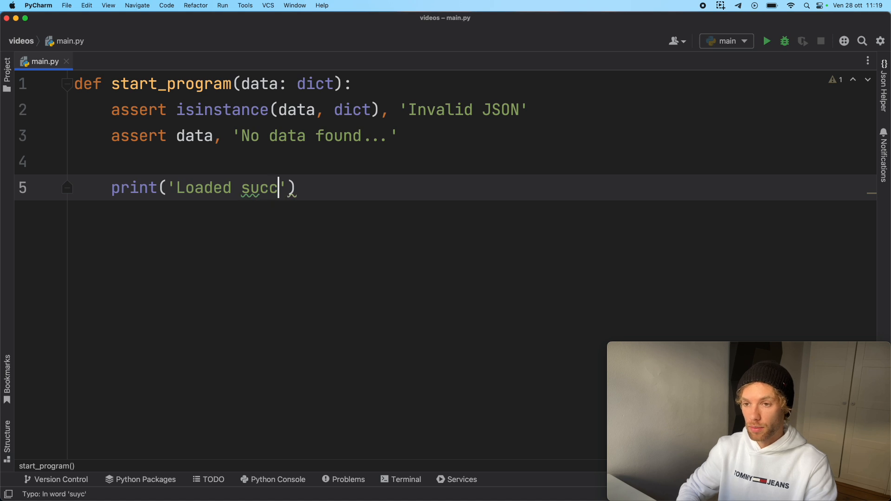
pyautogui.write('essfully!')
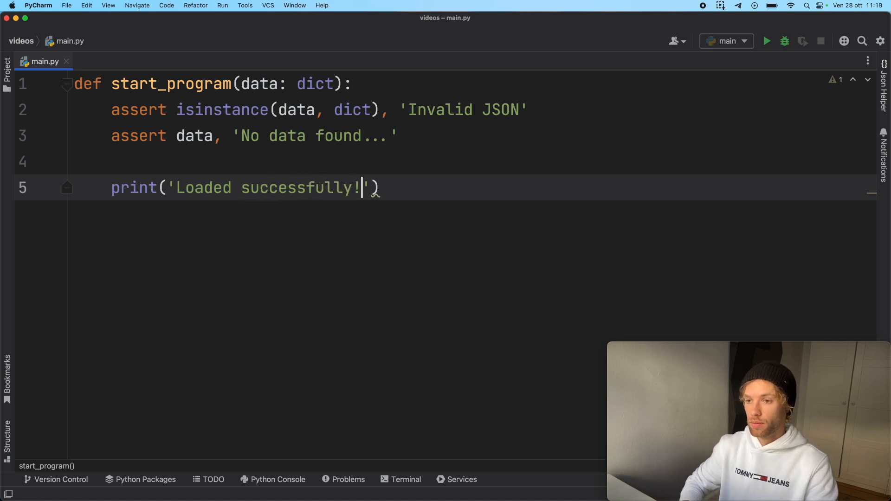
pyautogui.press('enter')
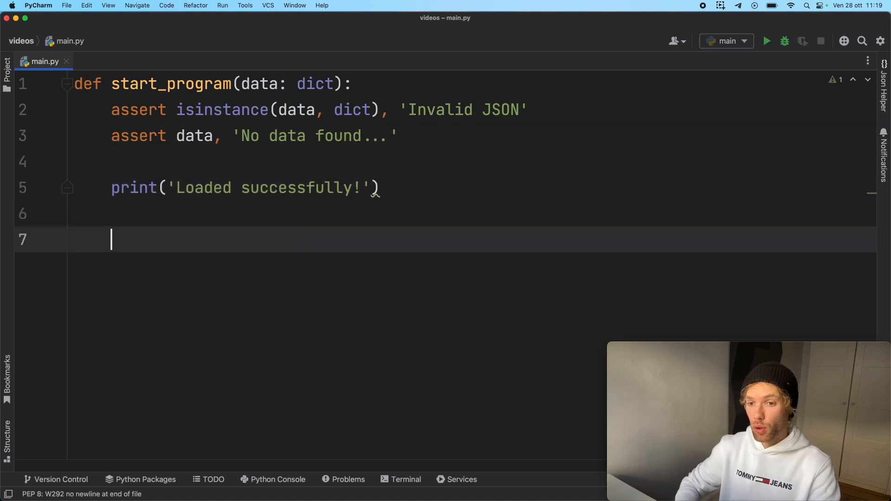
# Add an if __name__ == '__main__' guard calling start_program(data='lol.txt')
pyautogui.write("main__':")
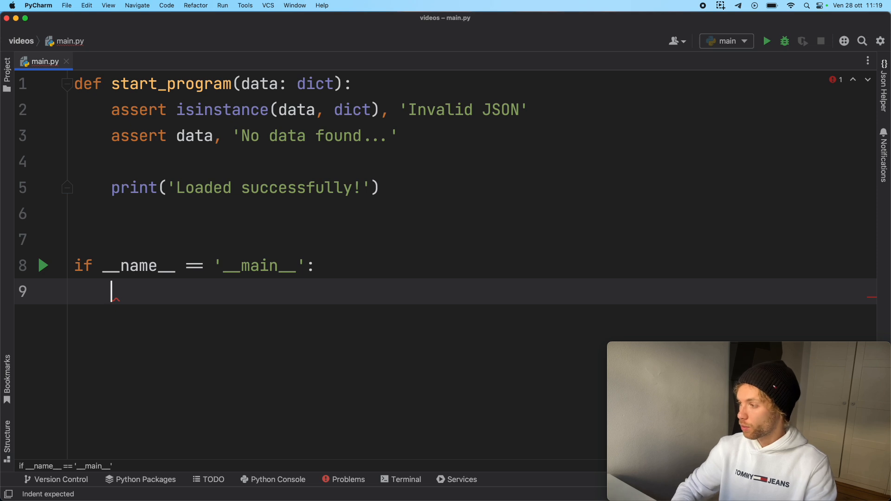
pyautogui.write("start_program(data='")
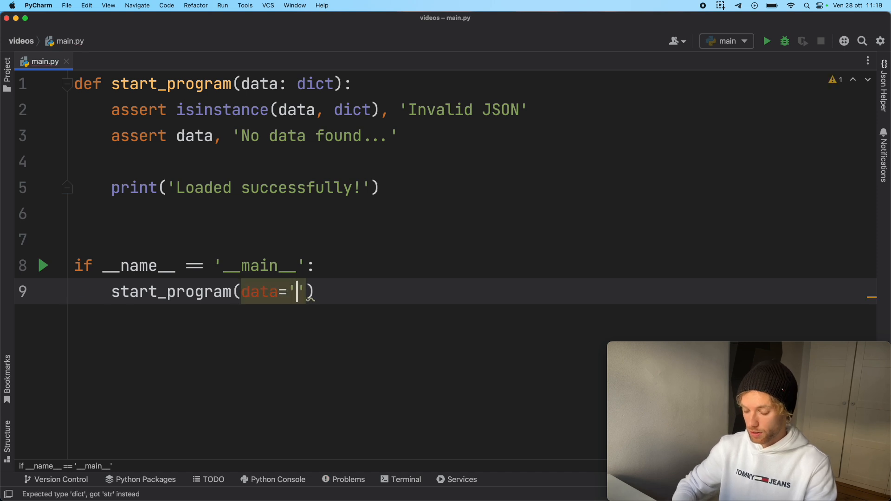
pyautogui.write('lol')
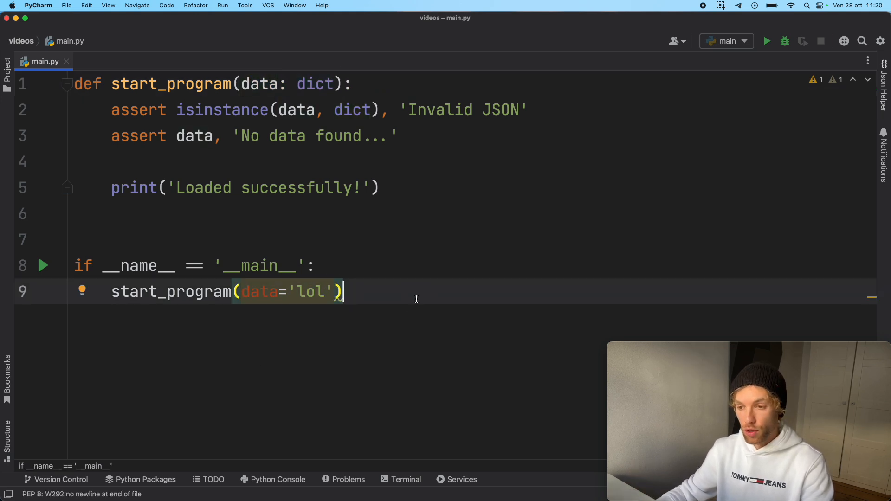
pyautogui.write('.t')
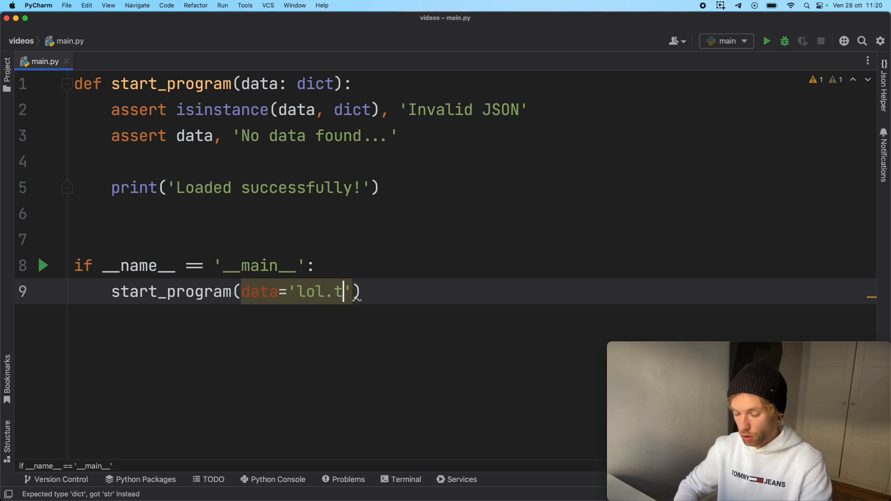
pyautogui.write('xt')
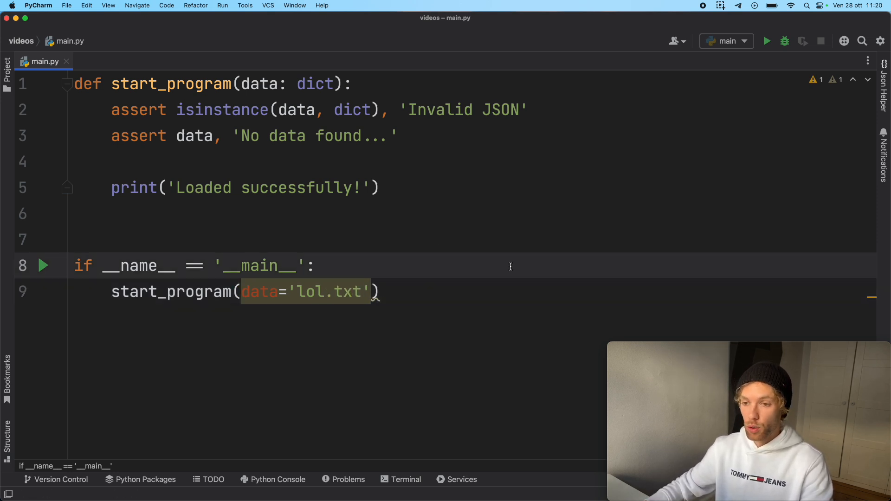
# Run main.py, see AssertionError: Invalid JSON, then hide the Run panel
pyautogui.click(765, 40)
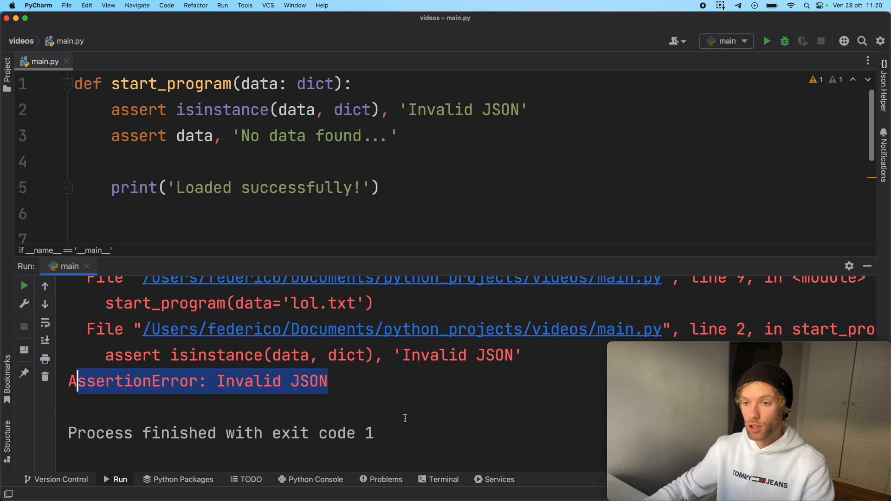
pyautogui.click(436, 398)
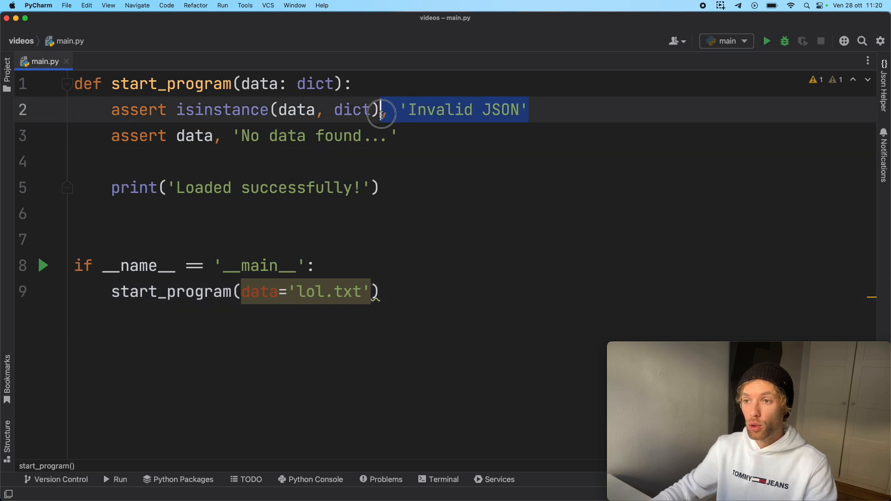
# Adjust the parentheses on the first assert and rerun, still getting AssertionError: Invalid JSON
pyautogui.click(389, 110)
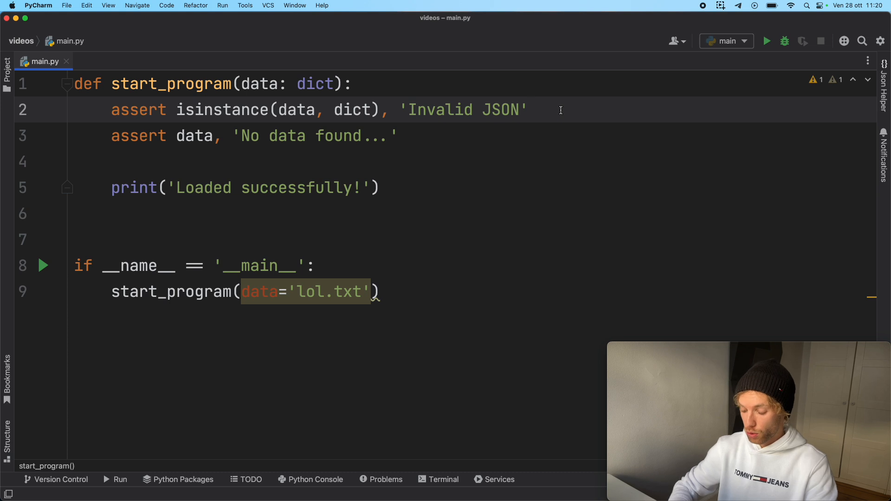
pyautogui.write(')')
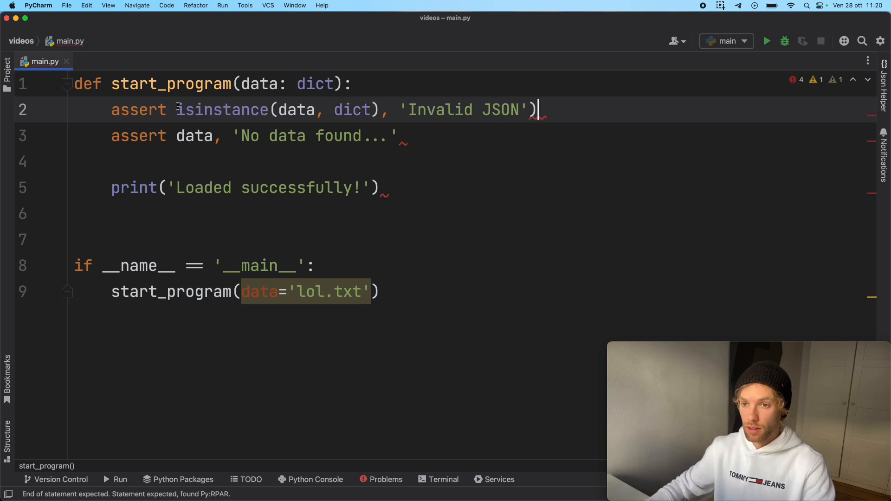
pyautogui.write('(')
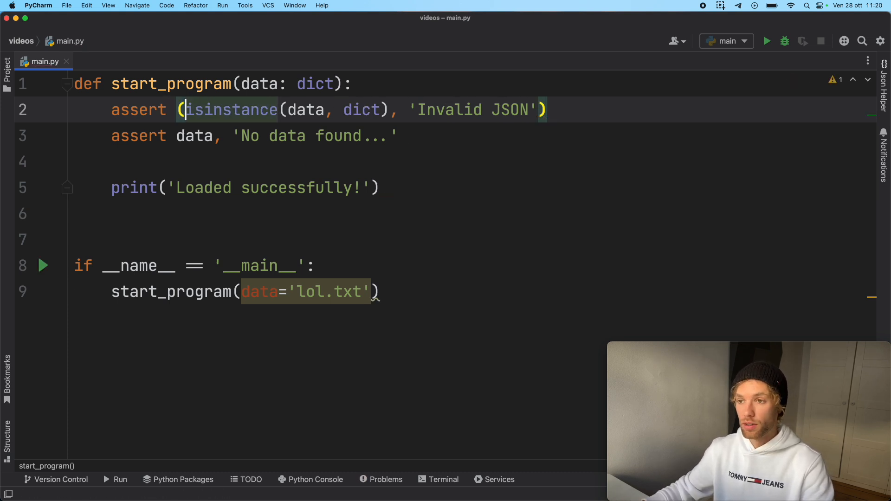
pyautogui.click(766, 40)
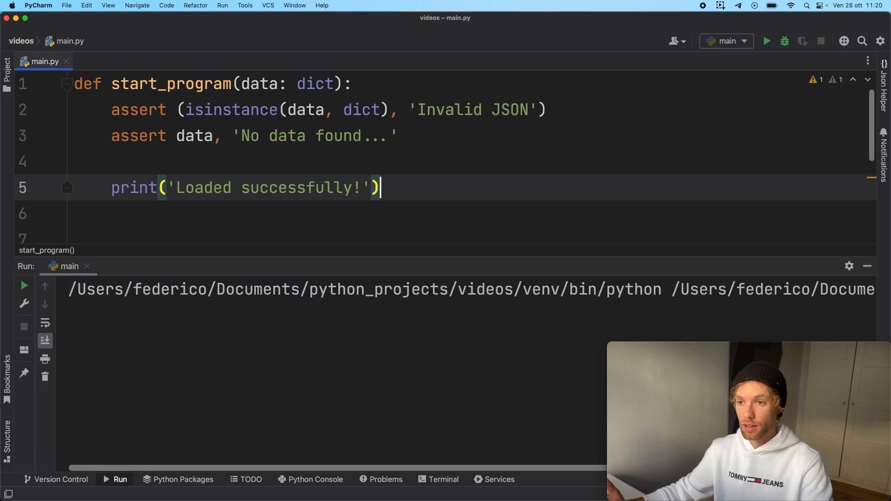
pyautogui.click(766, 40)
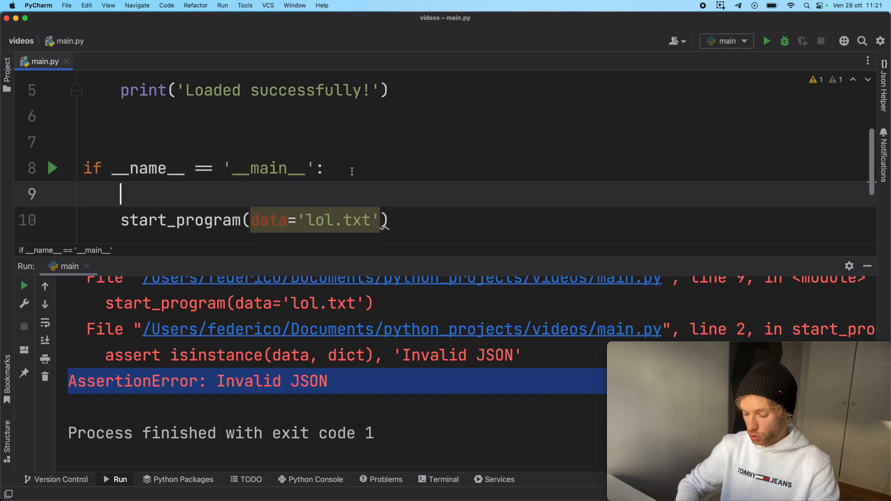
# Define json = {} and call start_program(data=json), failing with No data found..
pyautogui.write('json =')
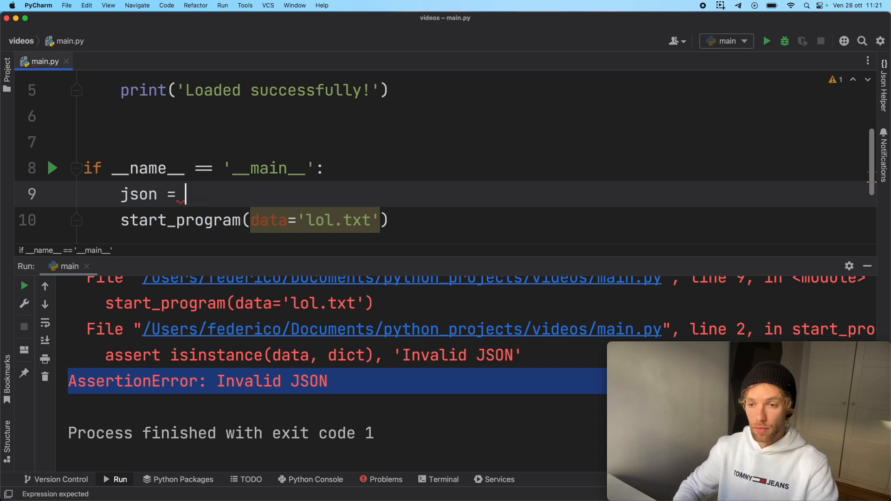
pyautogui.write('{')
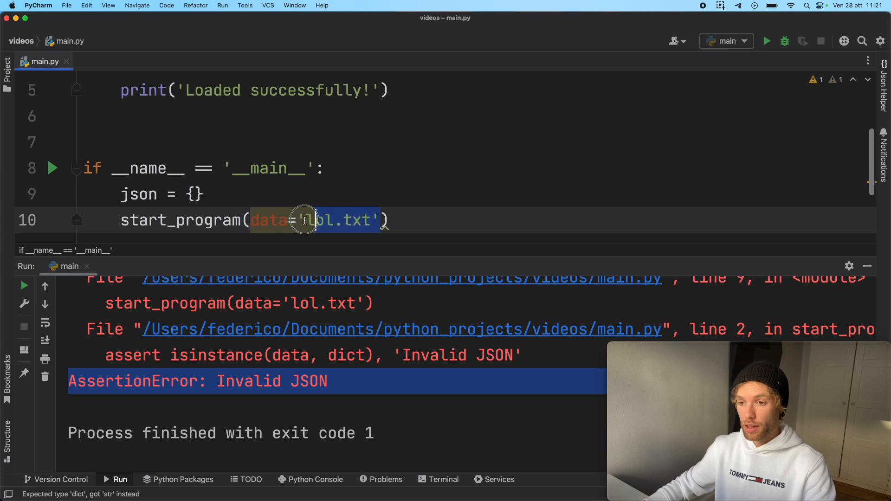
pyautogui.write('json')
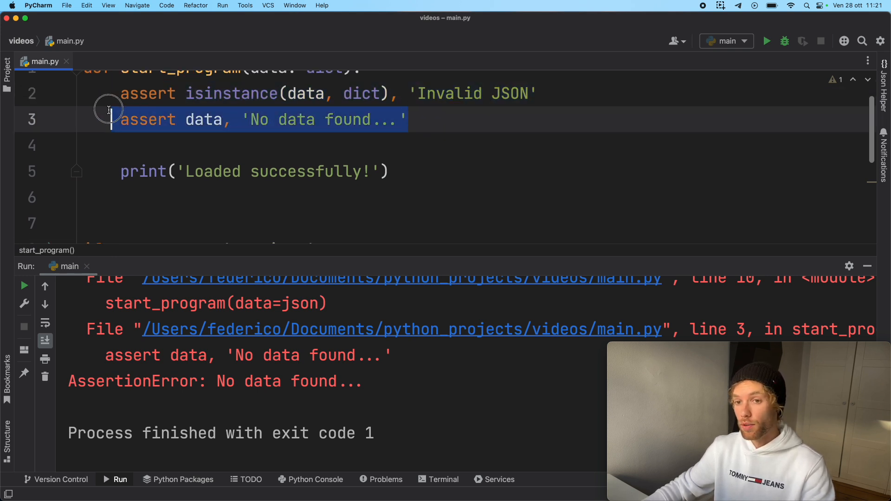
pyautogui.scroll(-3)
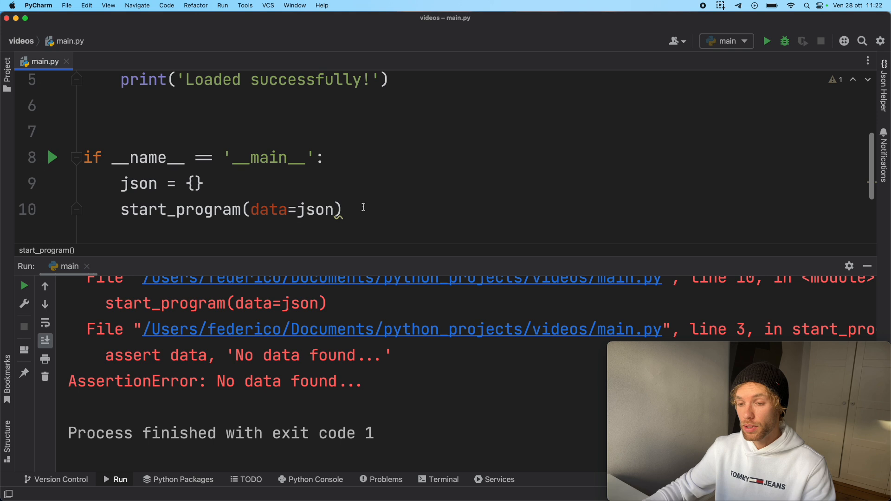
pyautogui.tripleClick(227, 210)
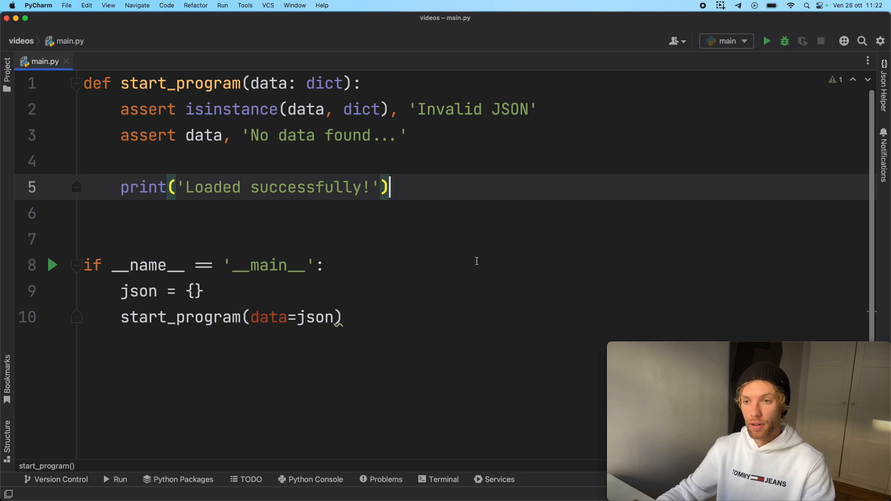
pyautogui.moveTo(481, 133)
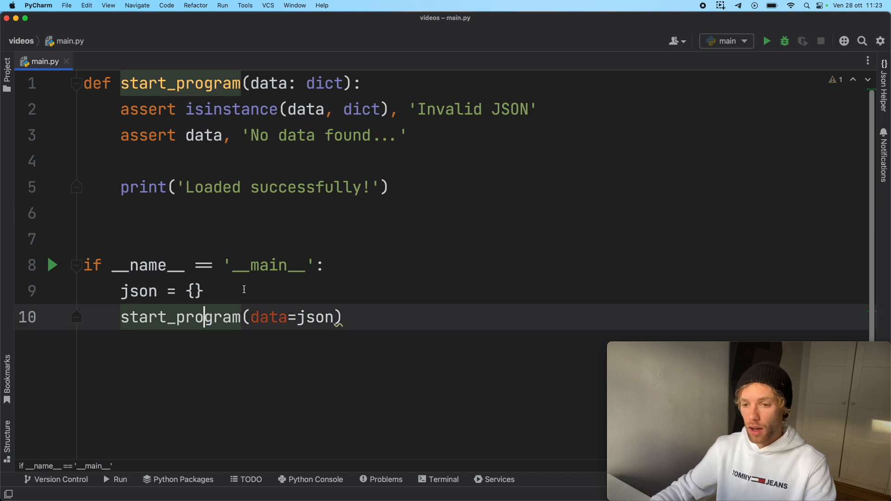
# Set json to {'user': 123} and run, printing Loaded successfully! with exit code 0
pyautogui.write("'user':")
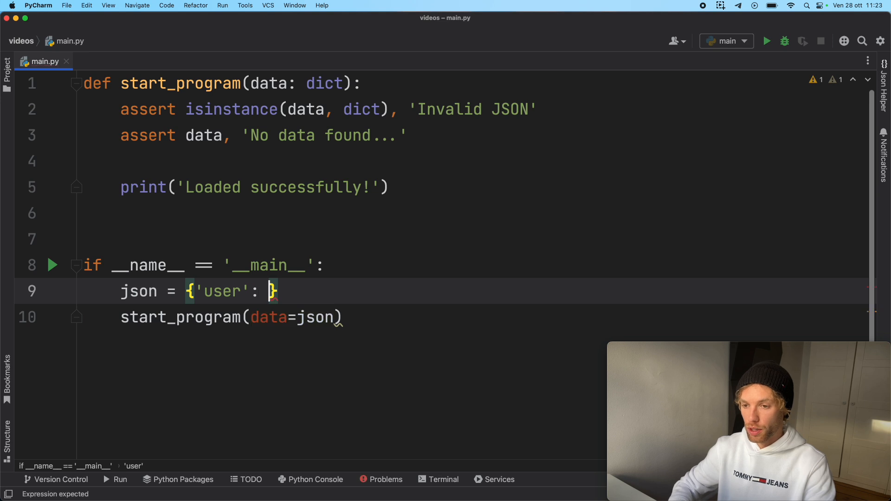
pyautogui.write('123')
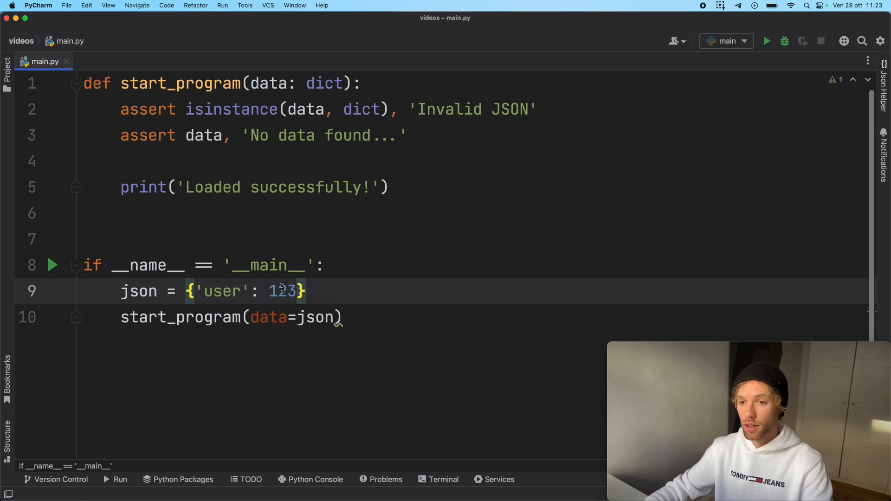
pyautogui.click(767, 40)
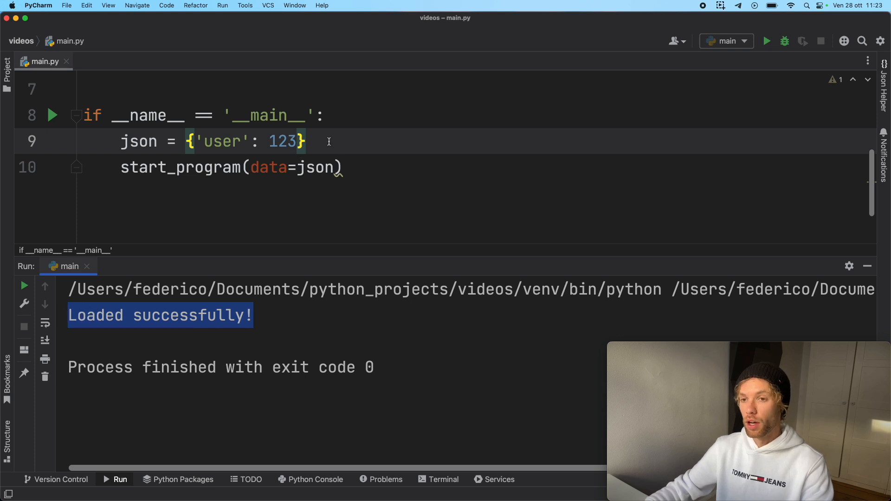
pyautogui.moveTo(171, 167); pyautogui.dragTo(343, 167)
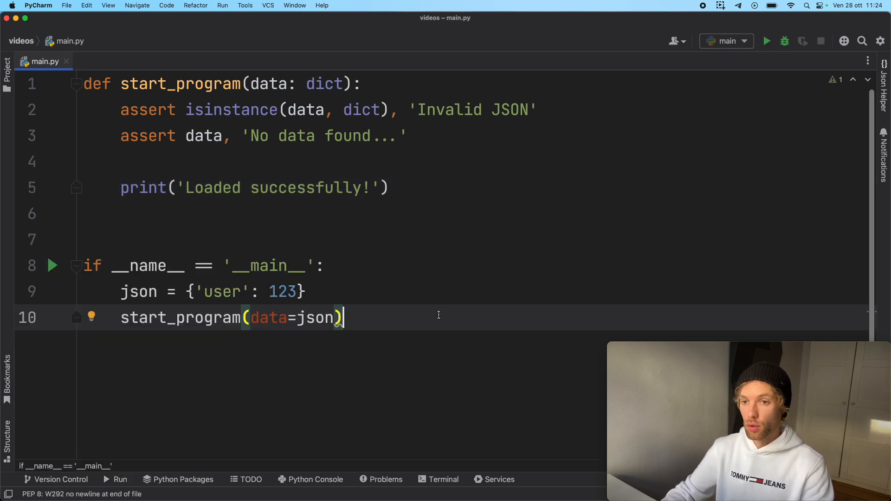
pyautogui.moveTo(469, 301)
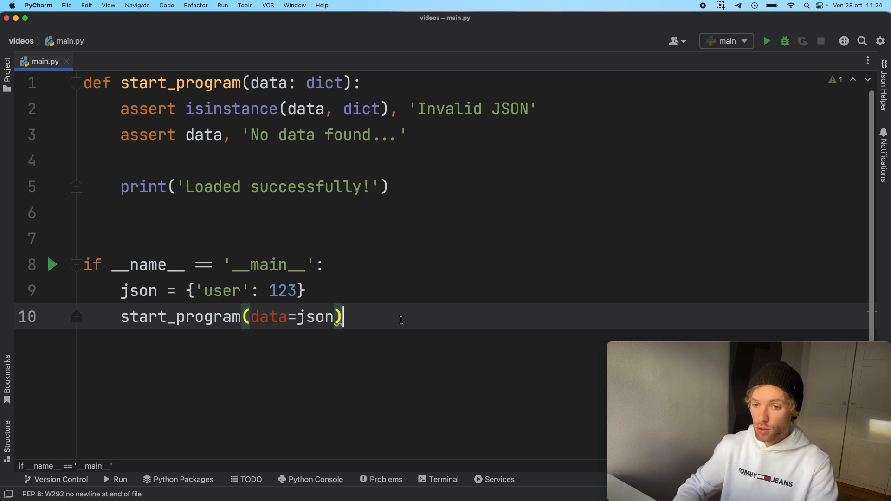
# Add print(__debug__) after the call and run, printing True
pyautogui.write('print(')
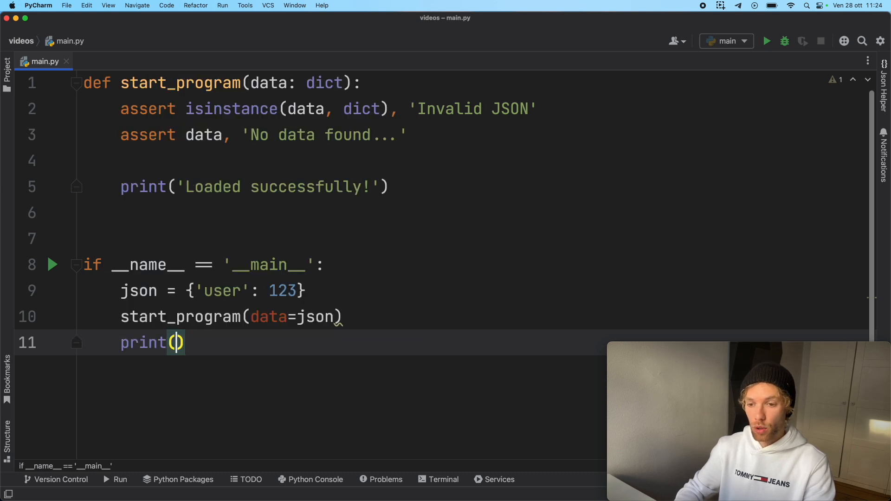
pyautogui.write('__de')
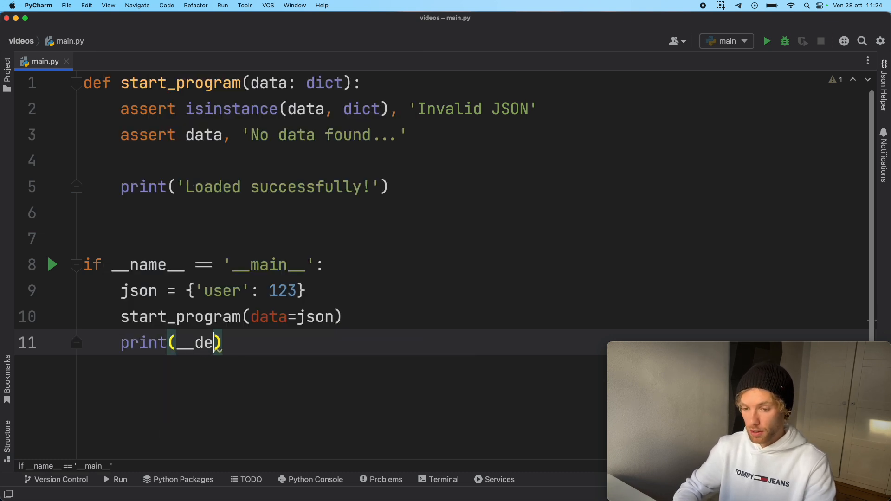
pyautogui.write('bug__')
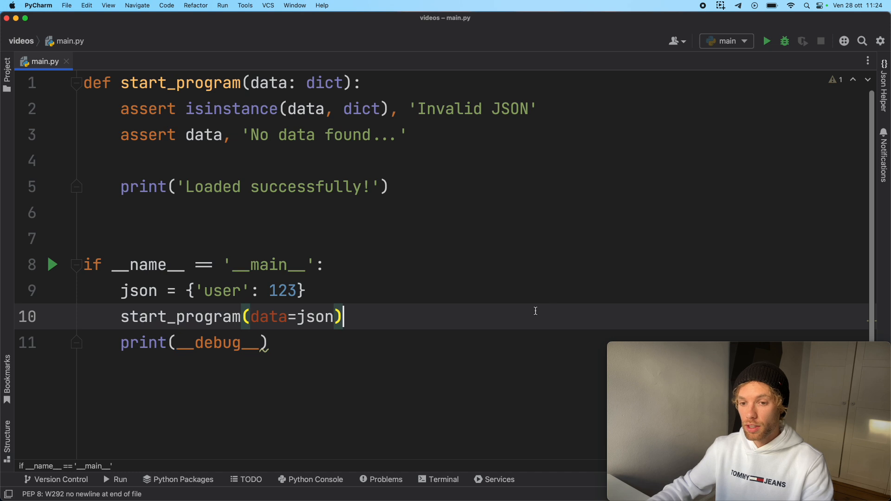
pyautogui.click(765, 40)
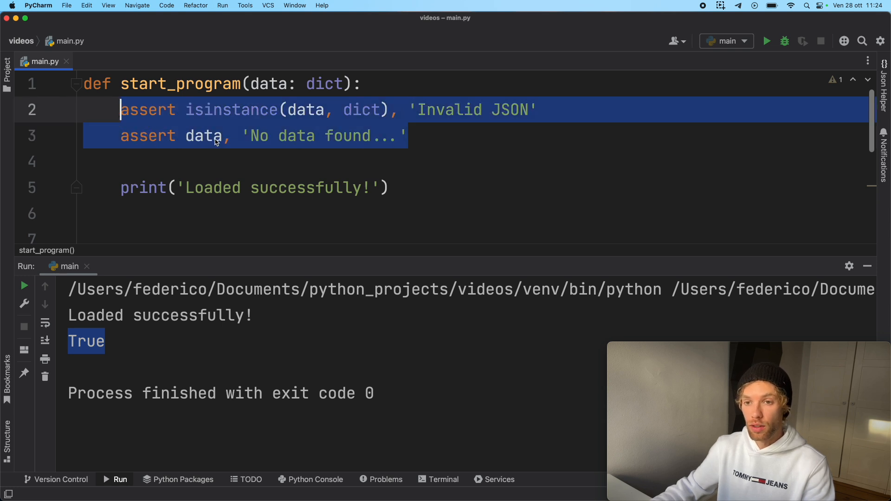
pyautogui.click(137, 185)
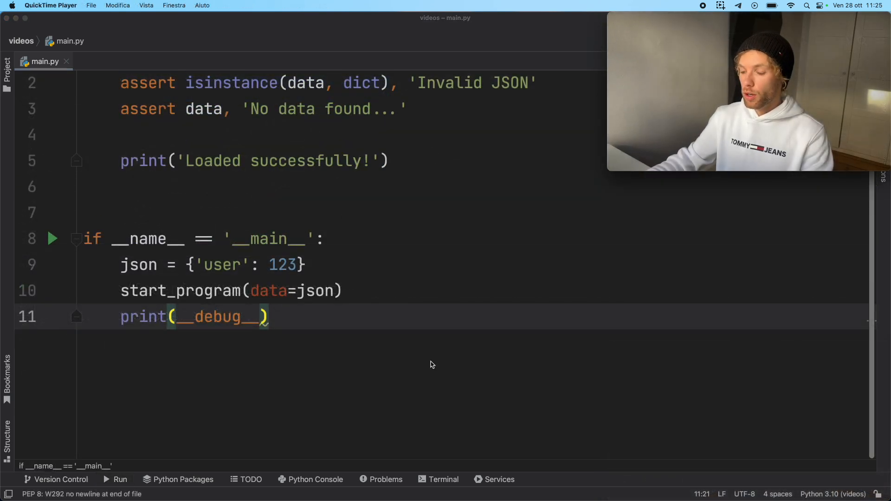
# In the Terminal run python -O main.py, printing Loaded successfully! and False
pyautogui.click(444, 479)
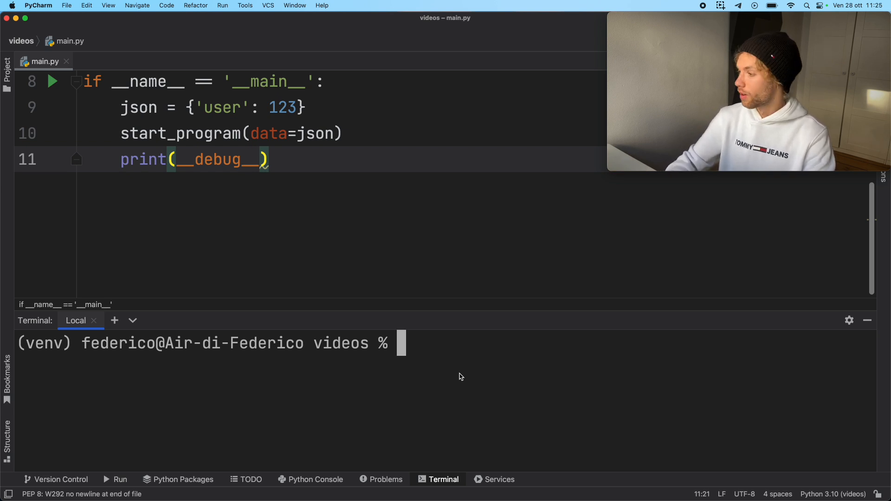
pyautogui.write('python')
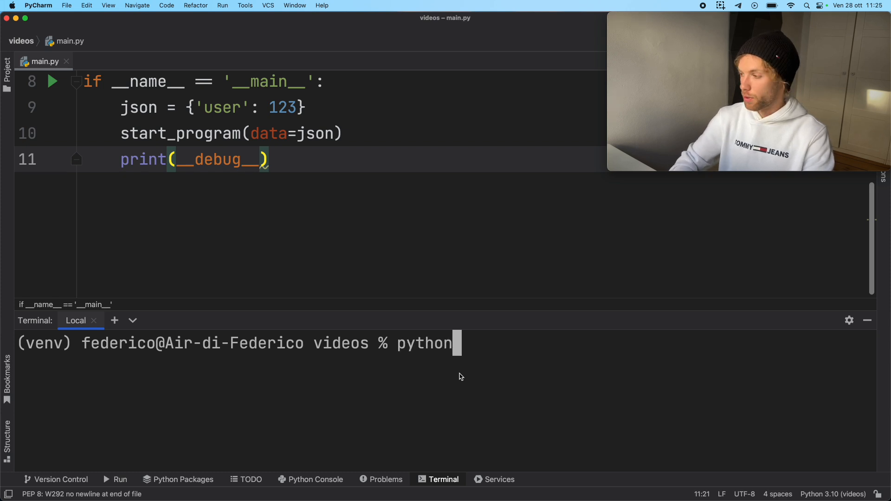
pyautogui.write('-')
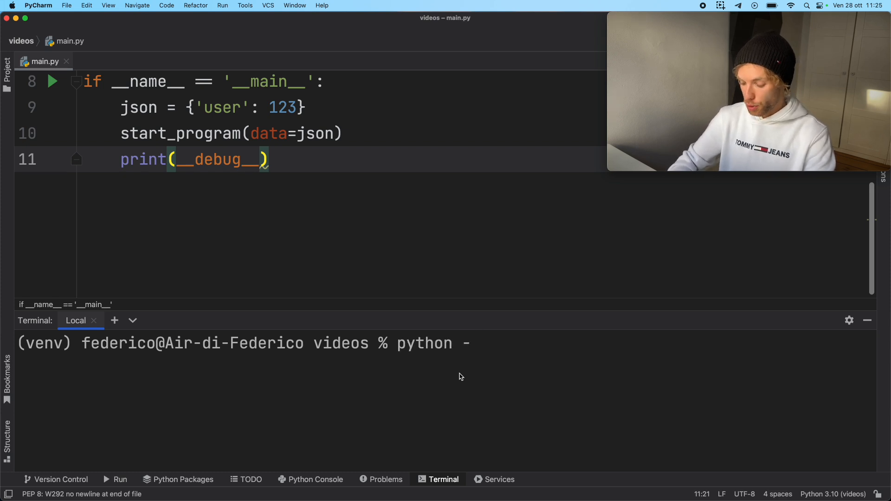
pyautogui.write('O')
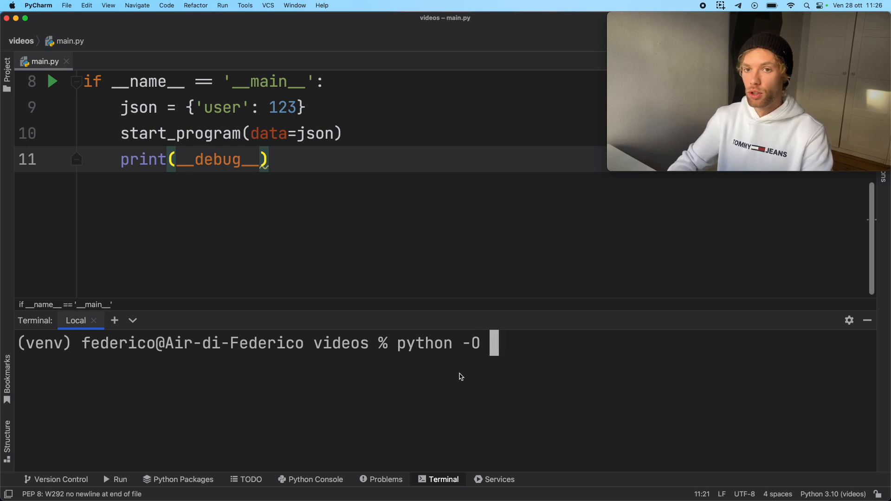
pyautogui.write('main.p')
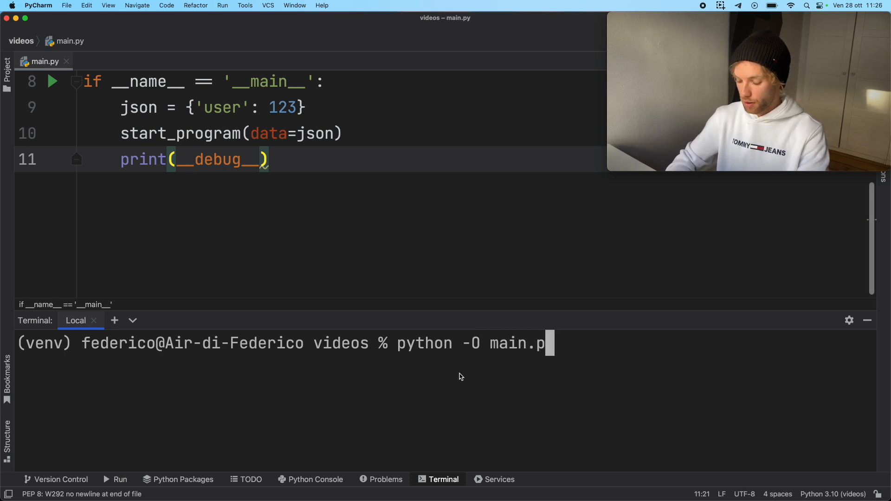
pyautogui.write('y')
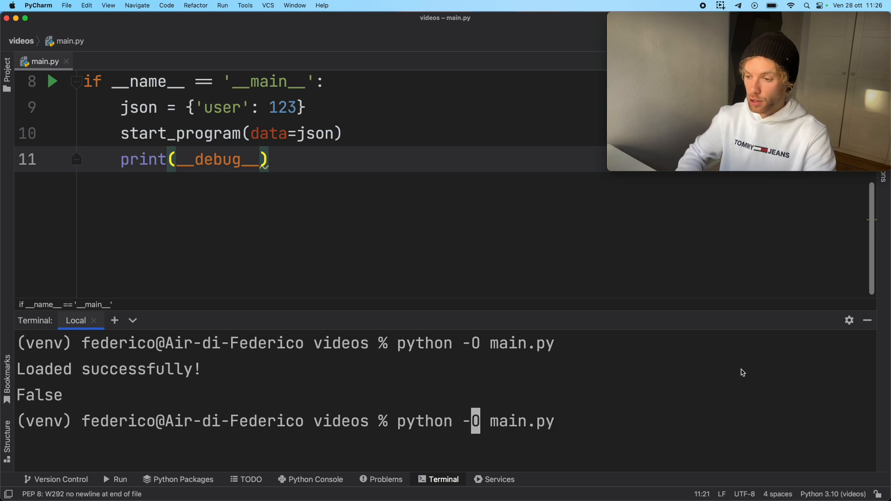
# Run python -OO main.py, confirming it prints Loaded successfully! and False
pyautogui.write('0')
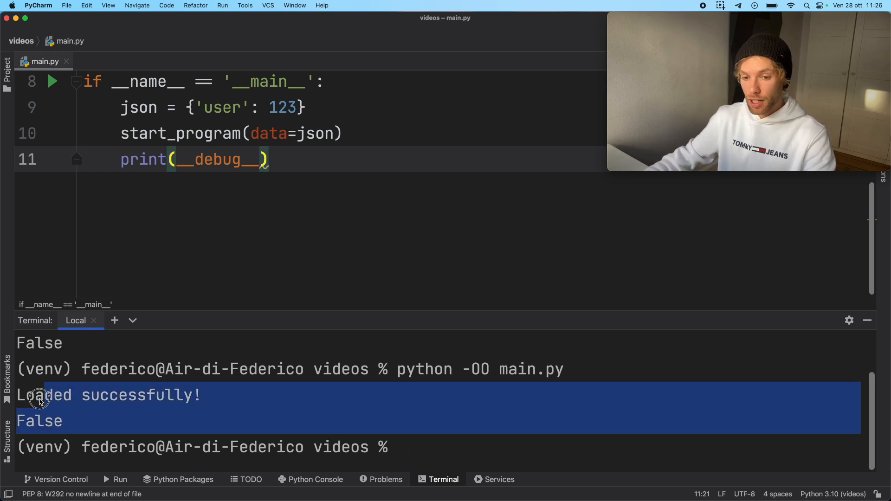
pyautogui.click(410, 379)
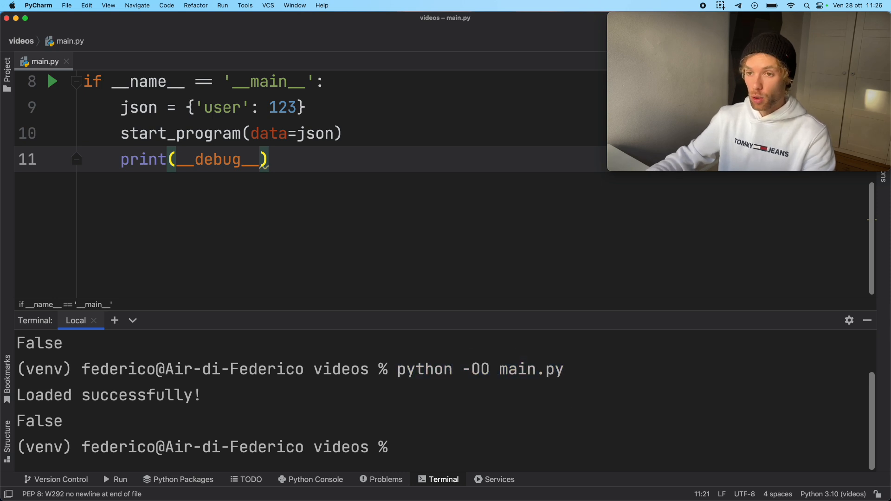
pyautogui.moveTo(570, 417)
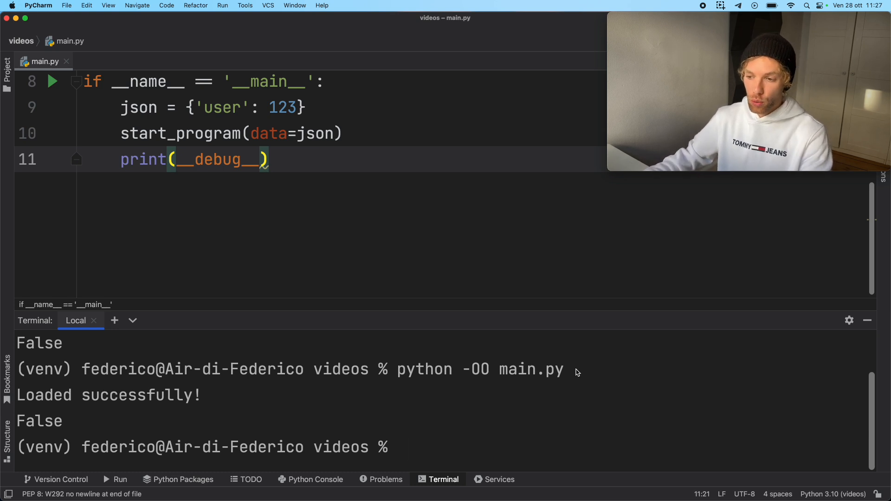
pyautogui.doubleClick(476, 370)
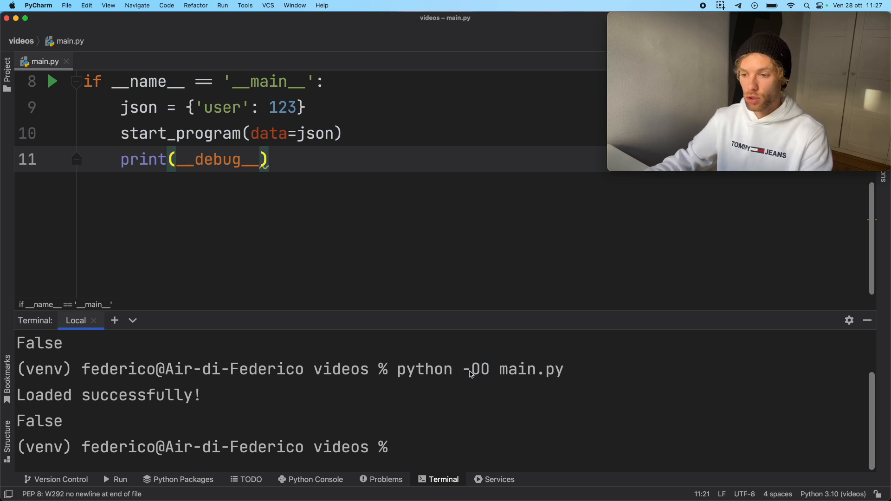
pyautogui.moveTo(474, 390)
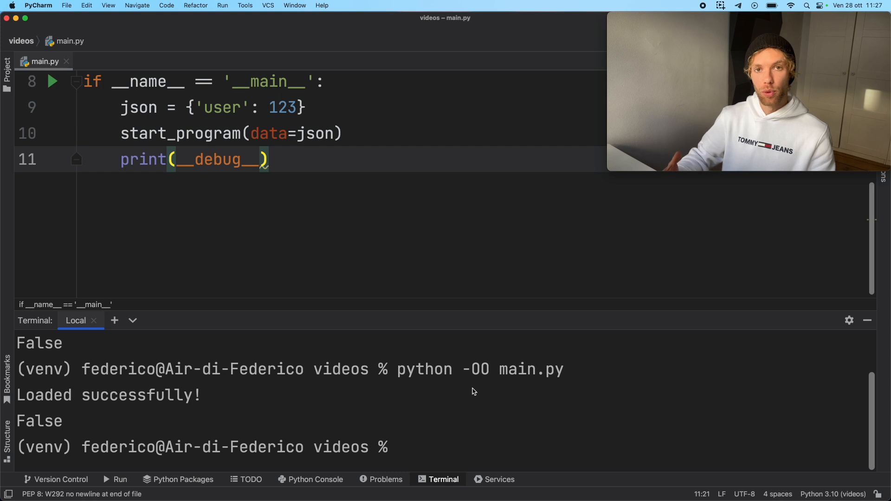